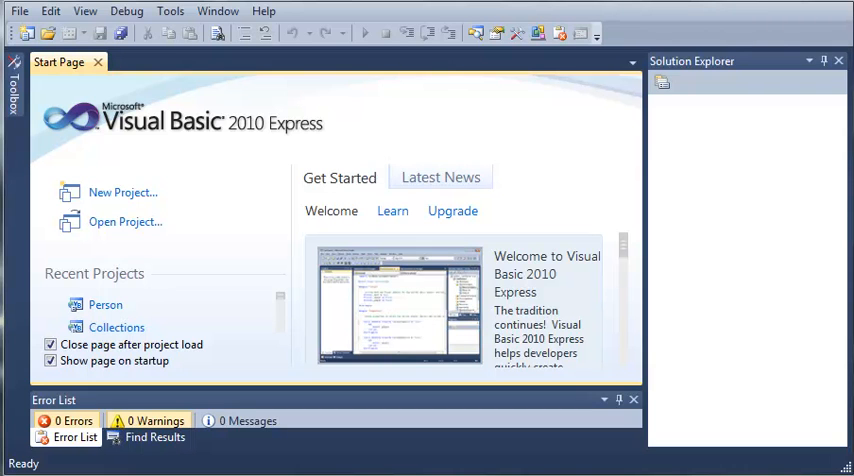
mouse_move(124, 192)
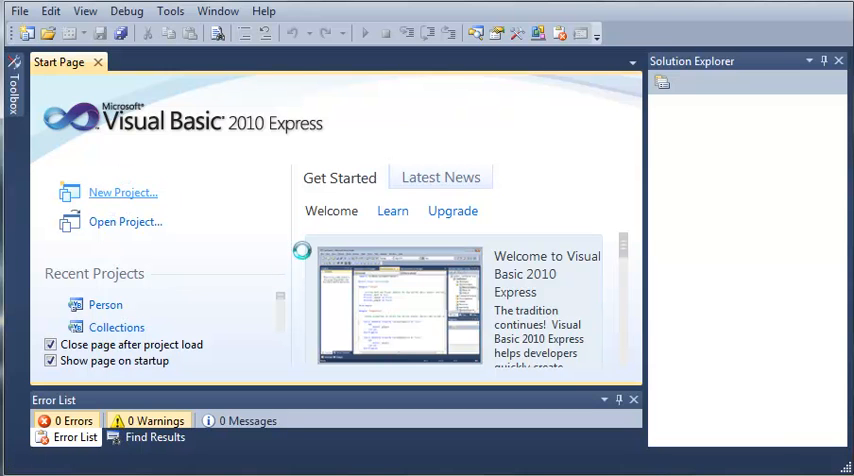
Step: Create a new Windows Forms Application project named Namespaces
click(124, 192)
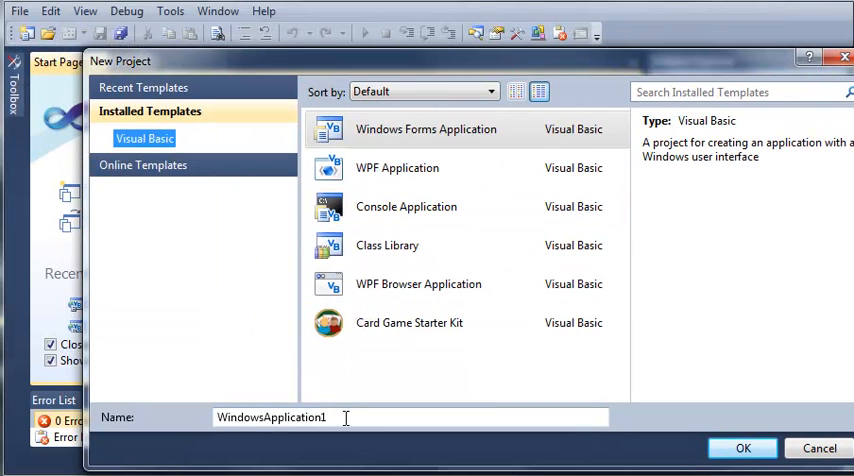
text(Namespaces)
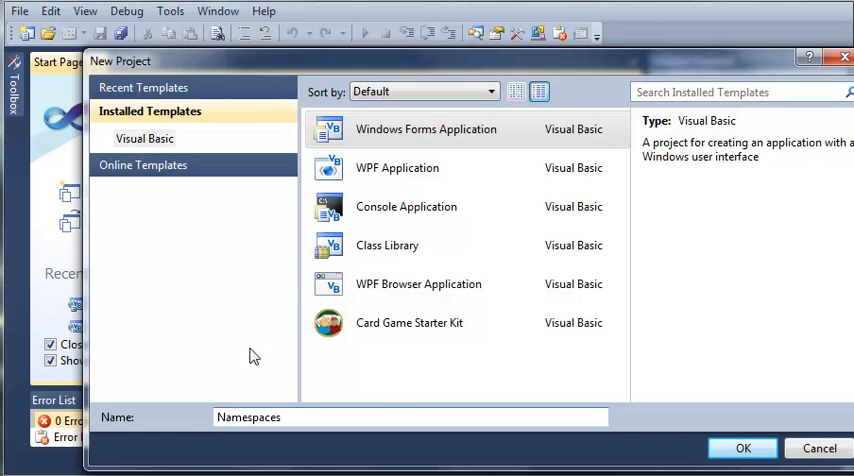
click(742, 448)
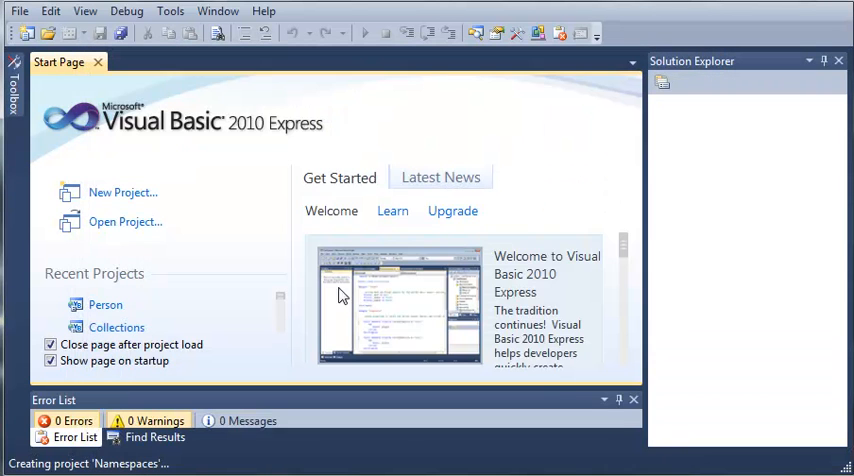
mouse_move(336, 260)
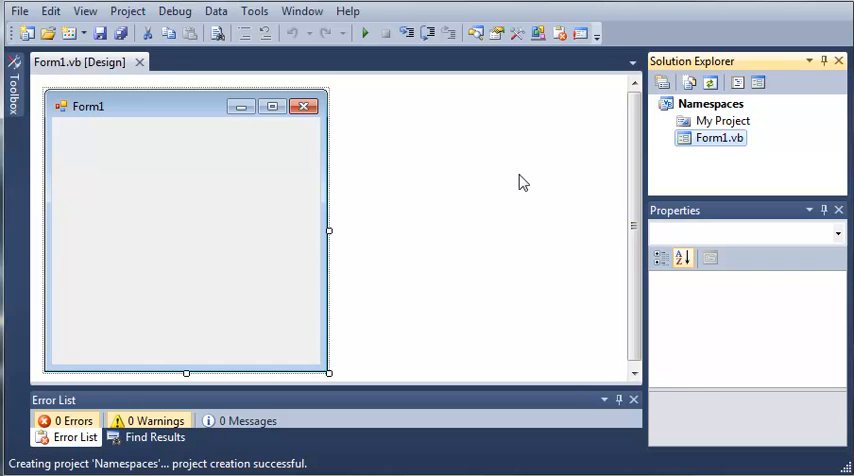
Step: Add a new class file People.vb to the Namespaces project from Solution Explorer
click(718, 138)
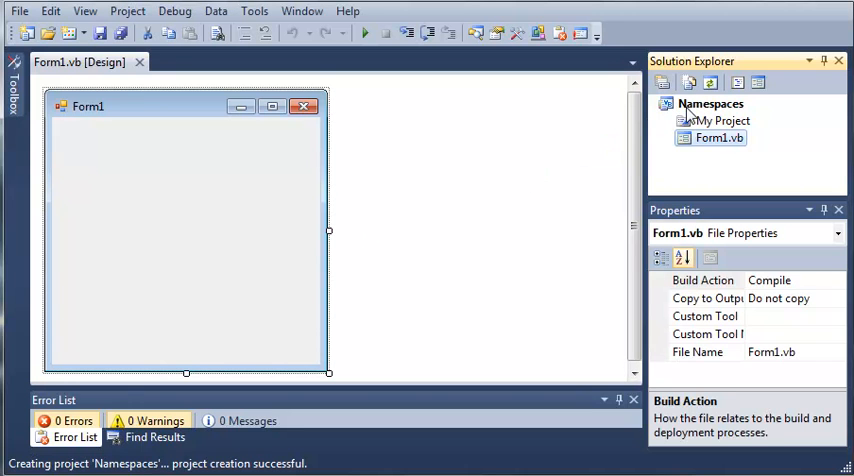
click(712, 104)
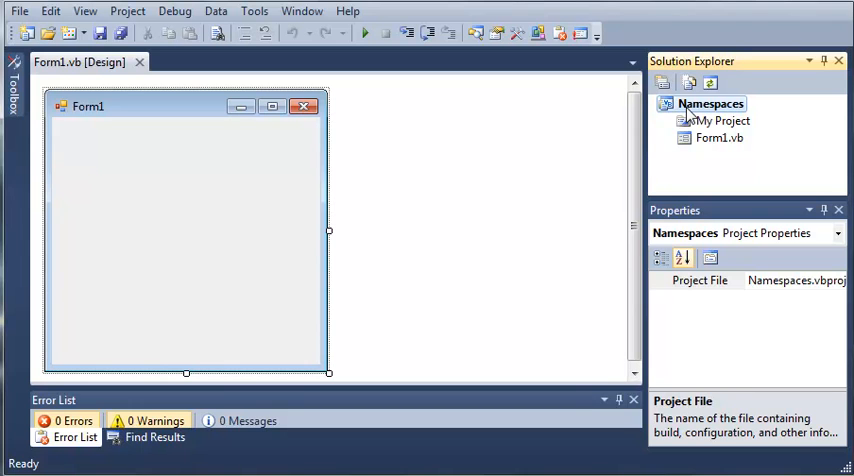
right_click(712, 104)
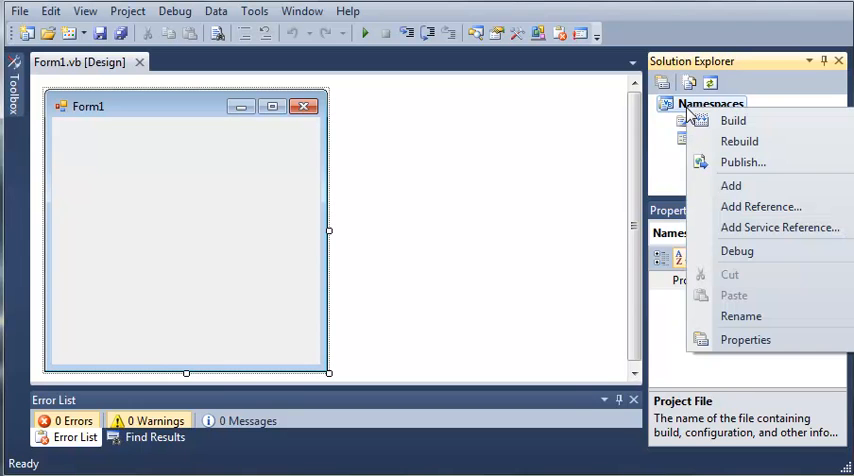
click(732, 184)
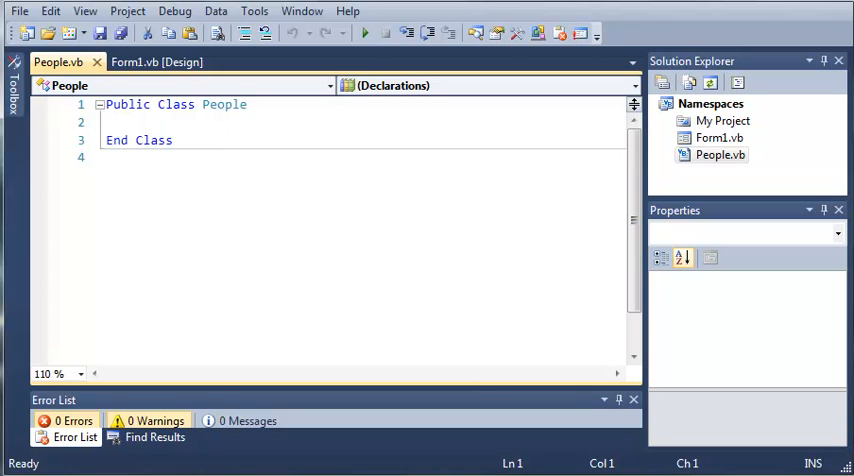
mouse_move(416, 288)
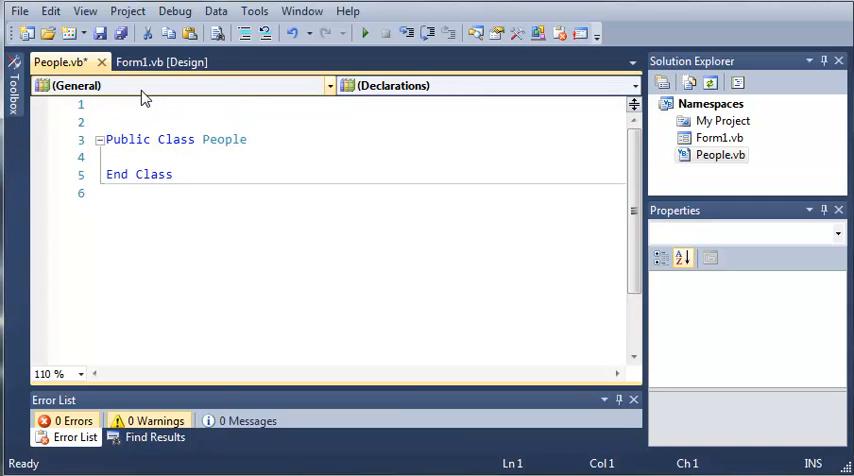
Step: Enclose the People class in Namespace otherPeople ... End Namespace
text(N)
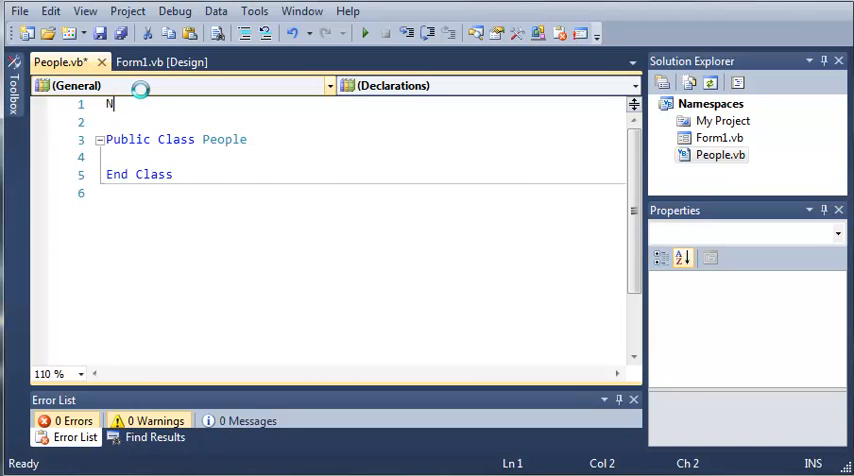
text(amespace)
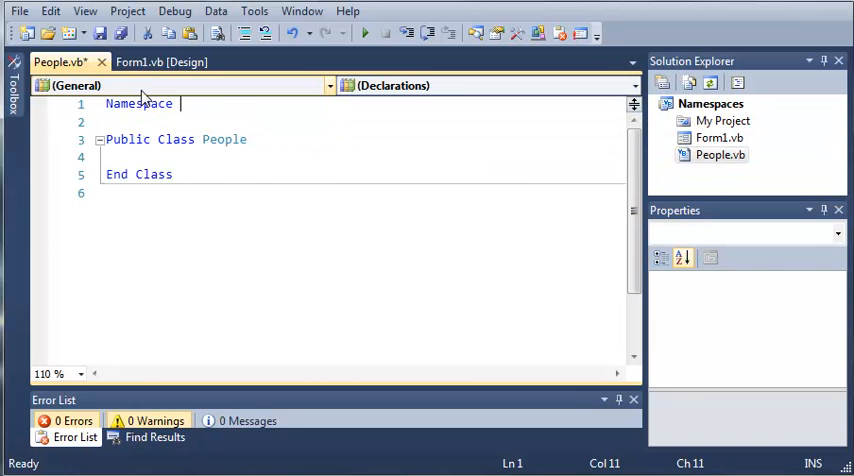
text(otherPe)
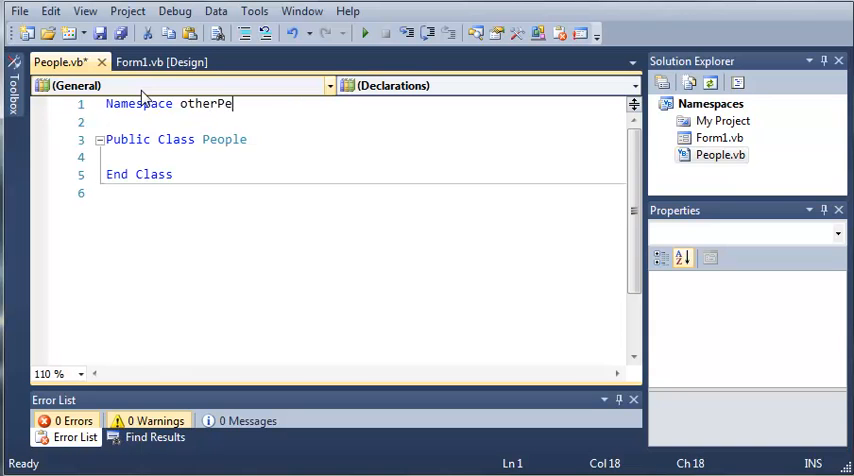
text(ople)
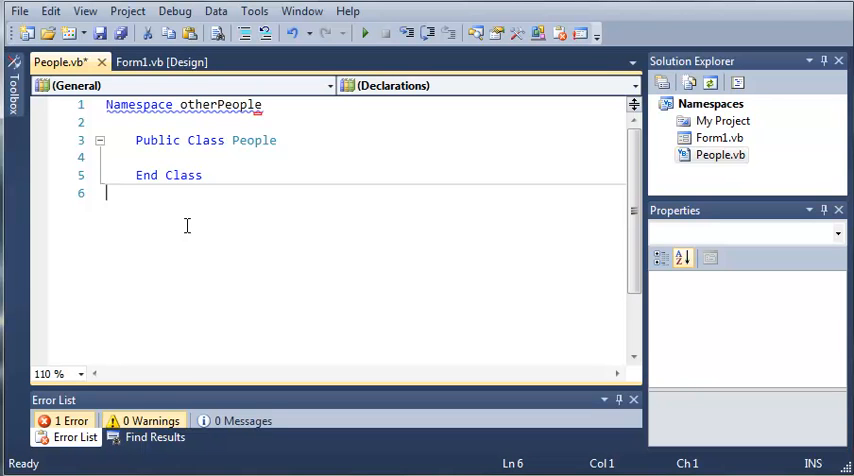
text(End Namespace)
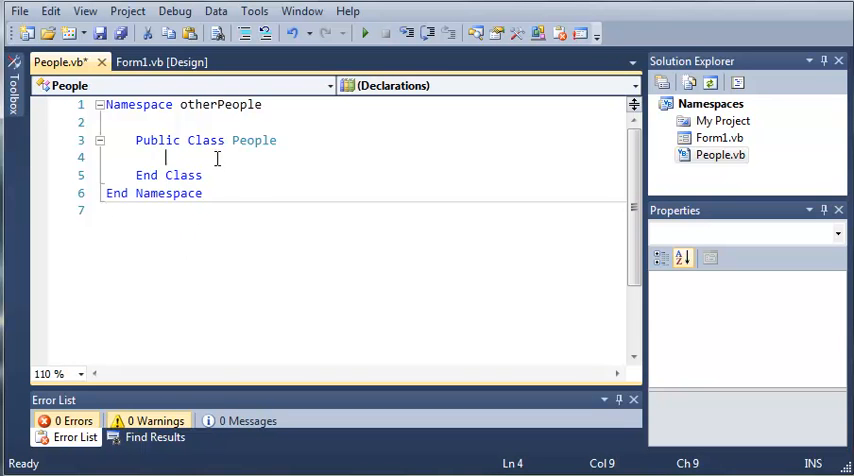
mouse_move(240, 216)
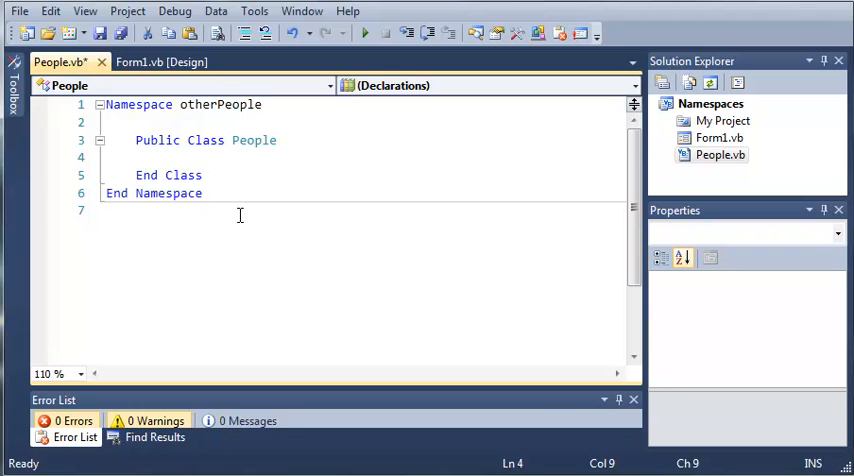
Step: Declare Public Property firstName As String and Public Property lastName As String
text(Public)
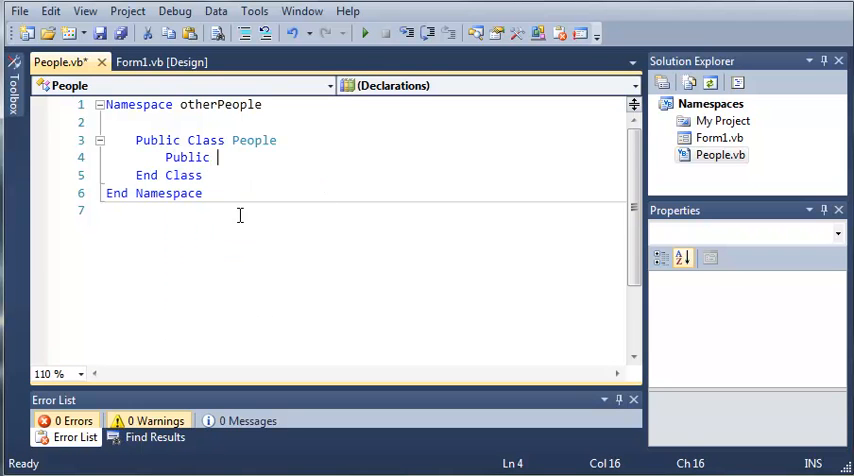
text(Pro)
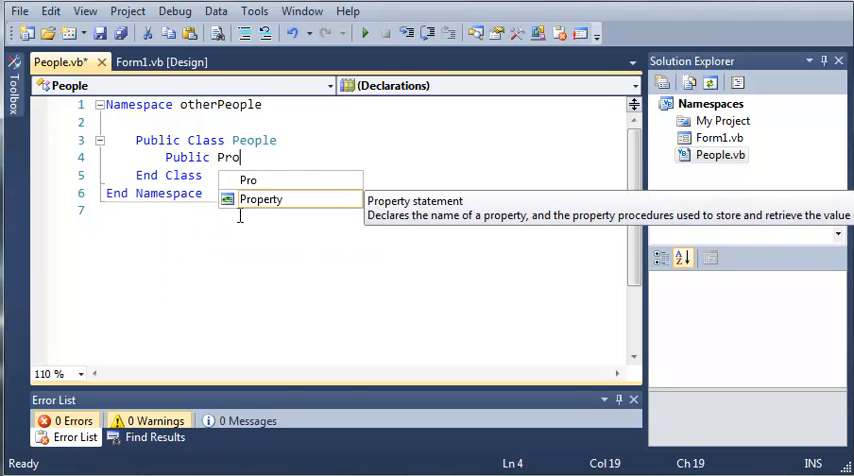
text(perty first)
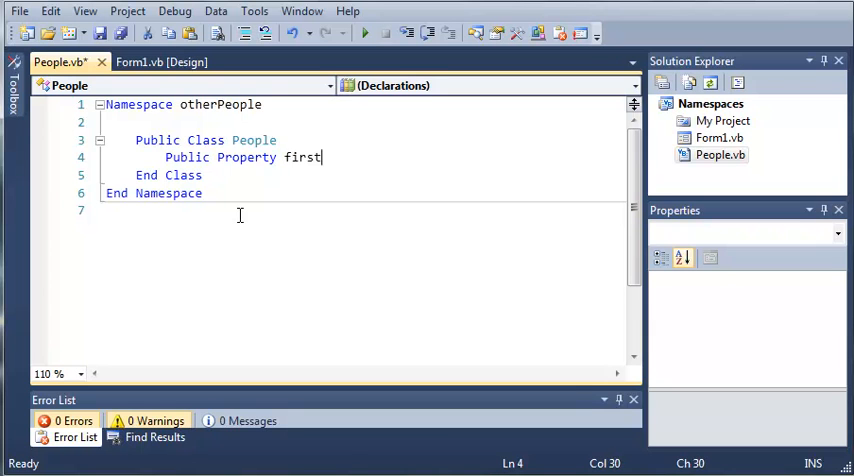
text(Name)
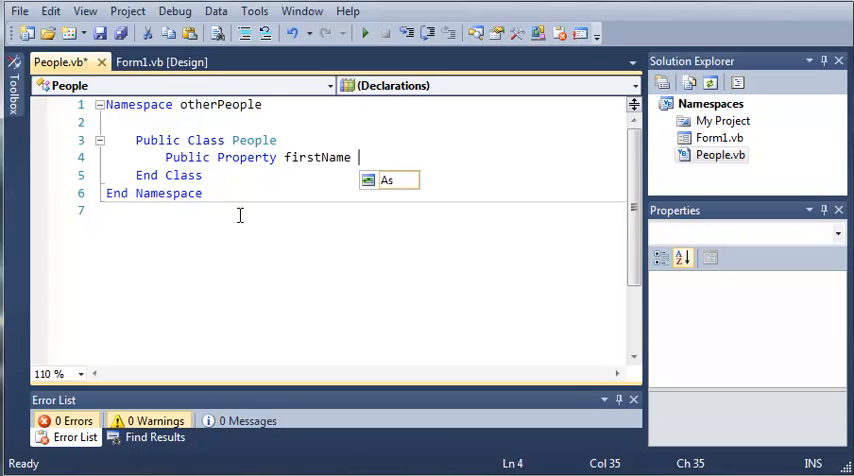
text(As String)
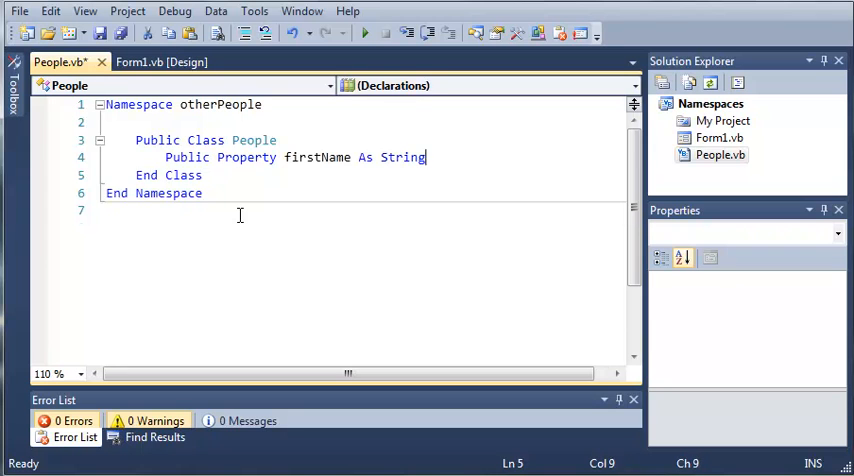
text(Public Property last)
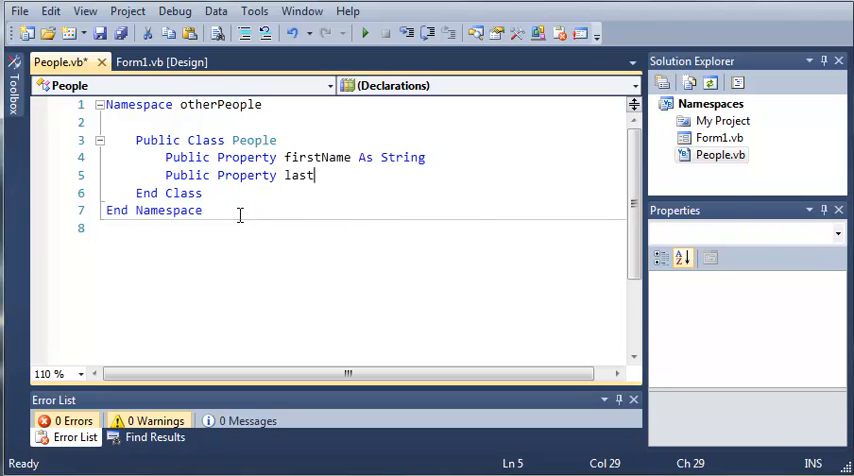
text(Name As String)
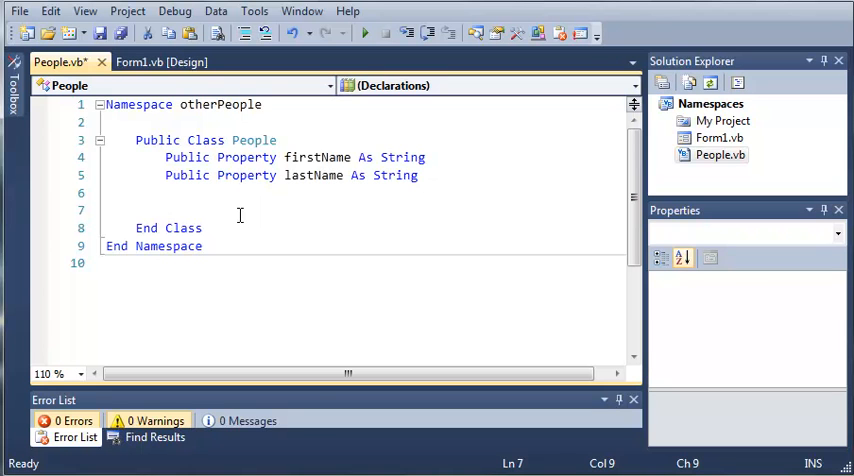
Step: Write Public Overrides Function ToString returning firstName & " " & lastName
text(Public)
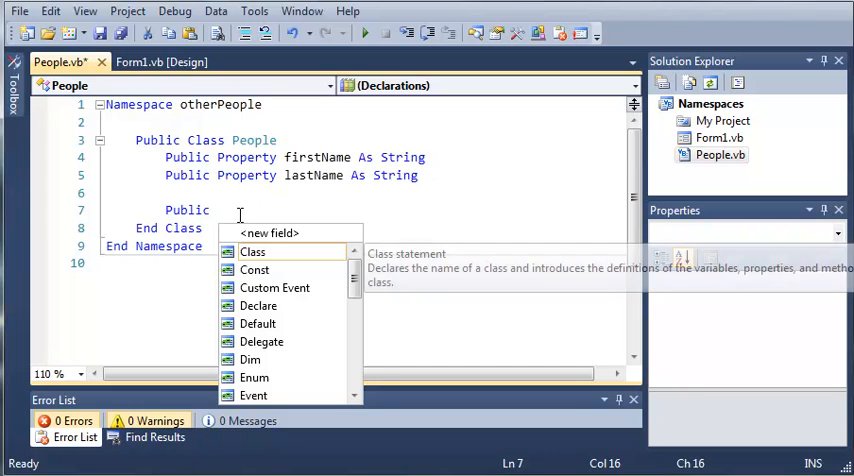
text(Overr)
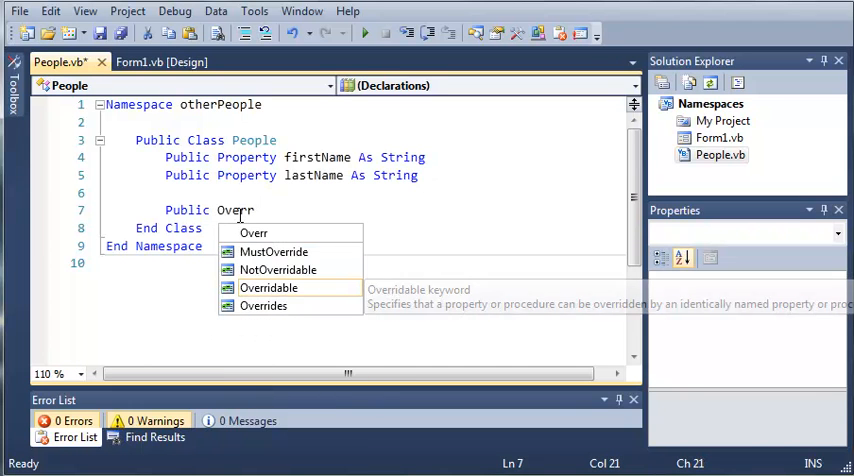
text(ides)
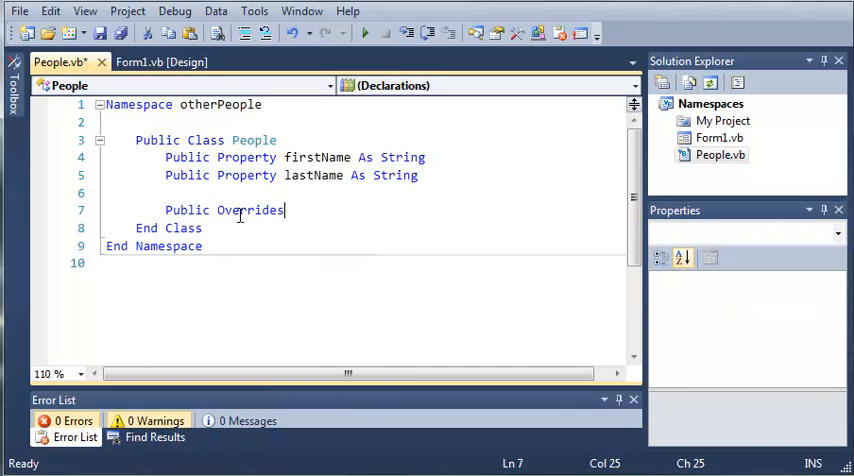
text(Function ToString() As String)
text(Return)
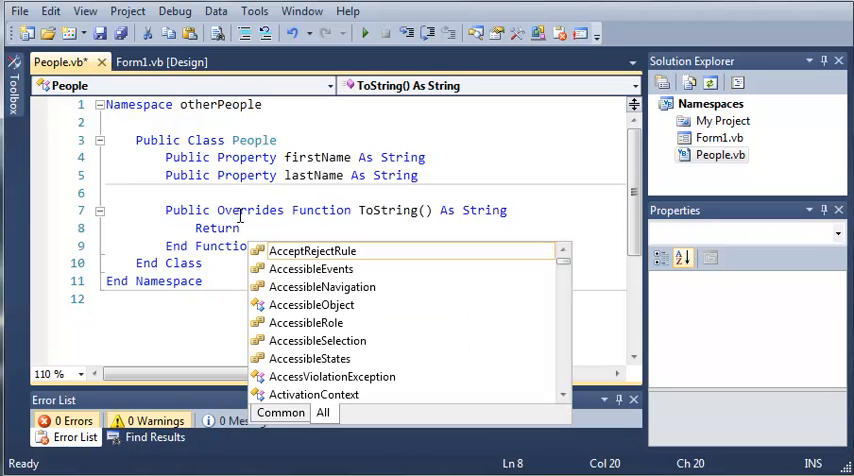
text(firstName & ")
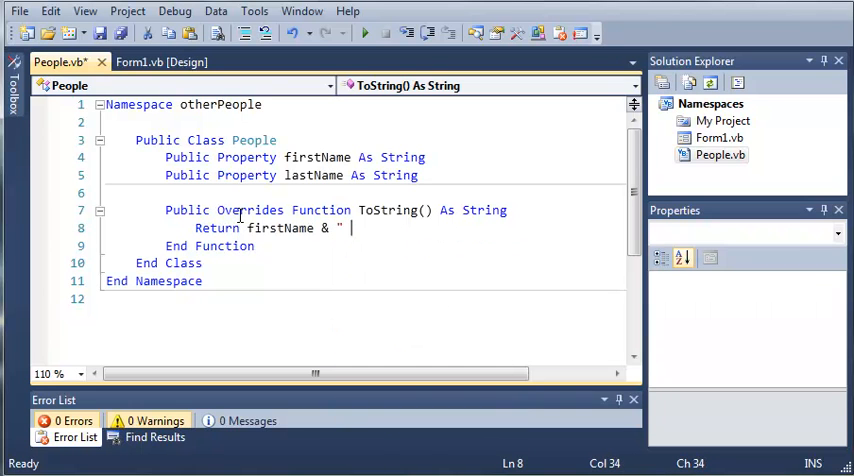
key(enter)
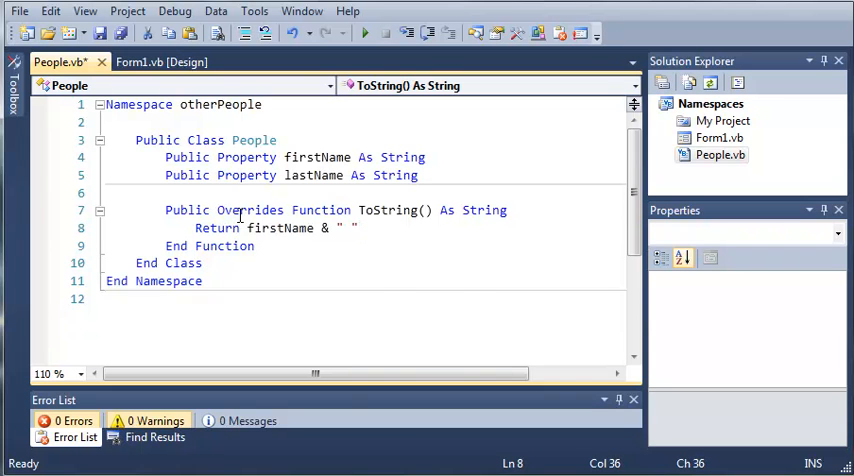
text(&)
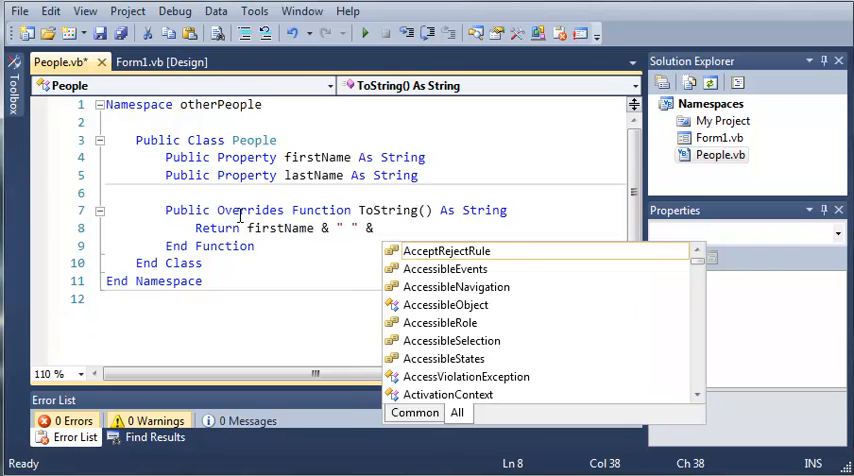
text(lastName)
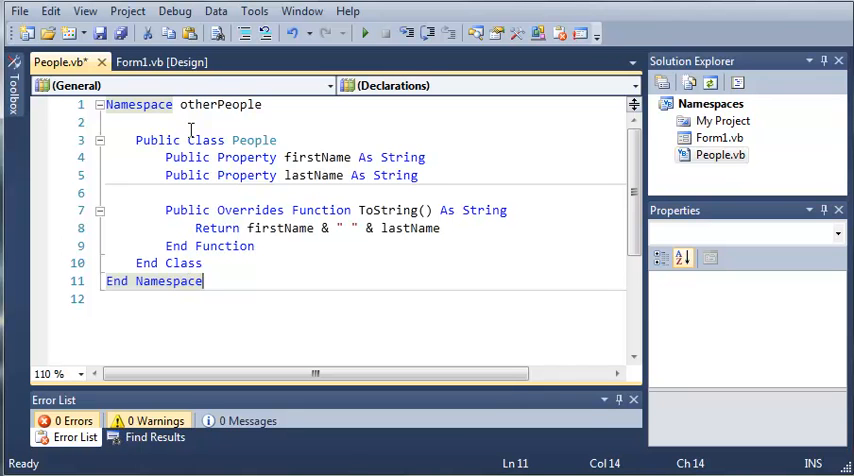
mouse_move(220, 280)
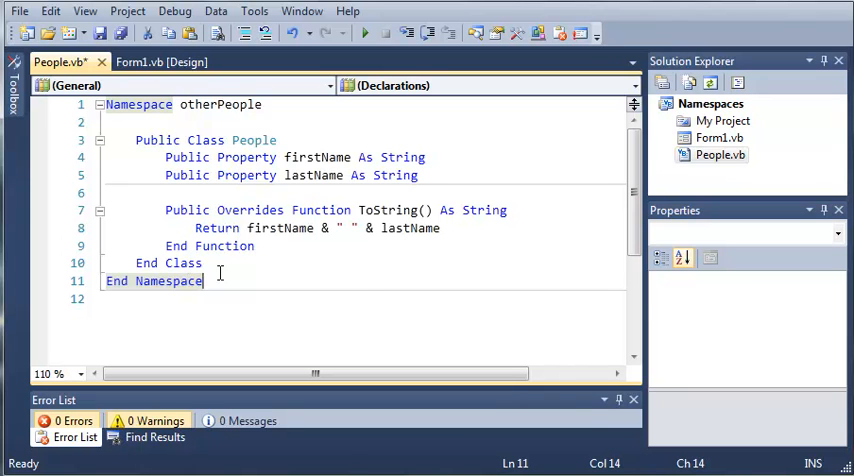
Step: Add Namespace Friends below otherPeople containing an empty Public Class People
key(enter)
text(Namespace)
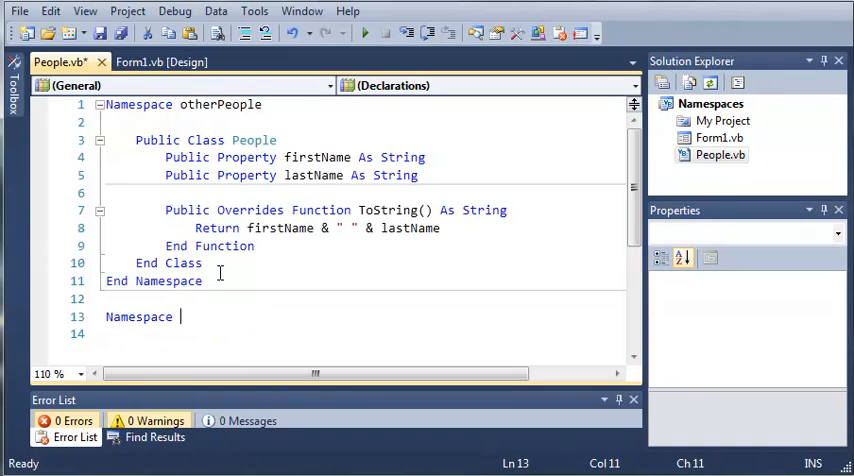
text(Friends)
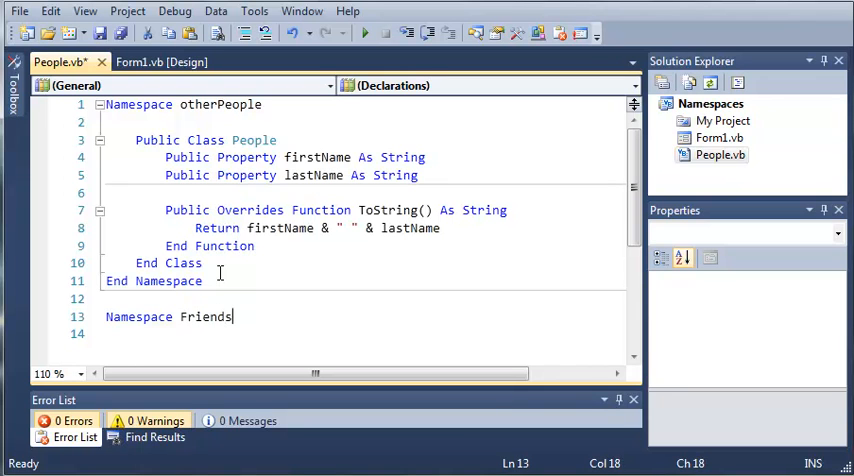
key(enter)
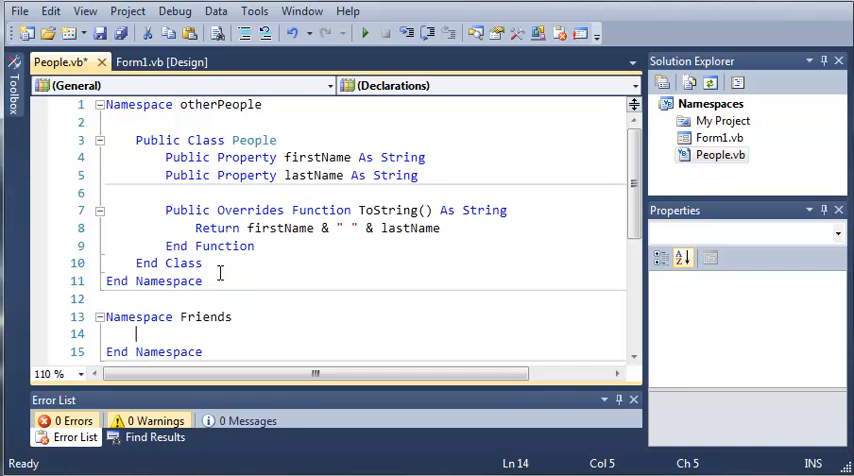
text(Public Class People)
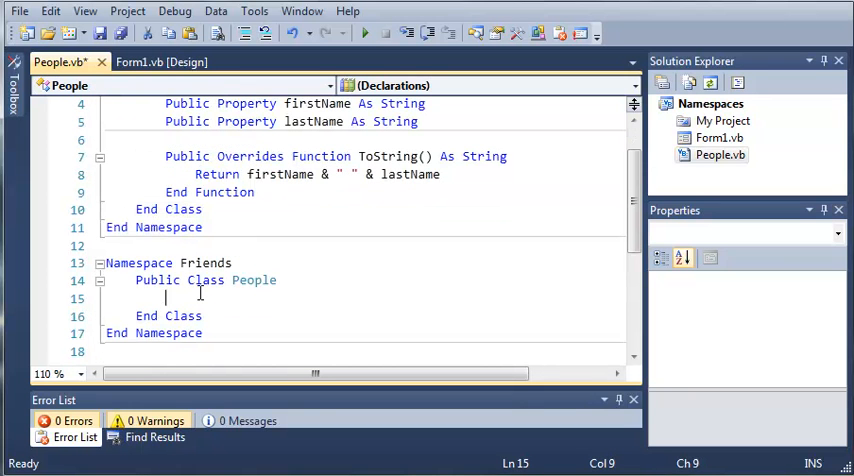
Step: Declare firstName and lastName As String properties in the Friends People class
text(Public)
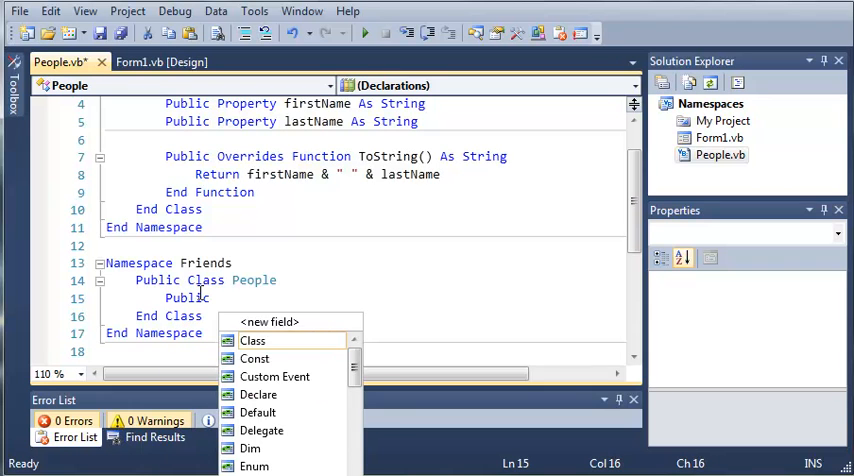
text(Property f)
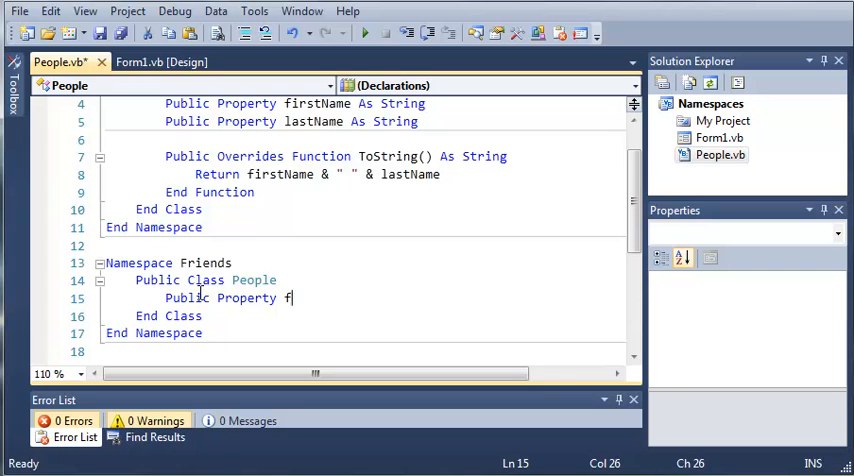
text(irstName s)
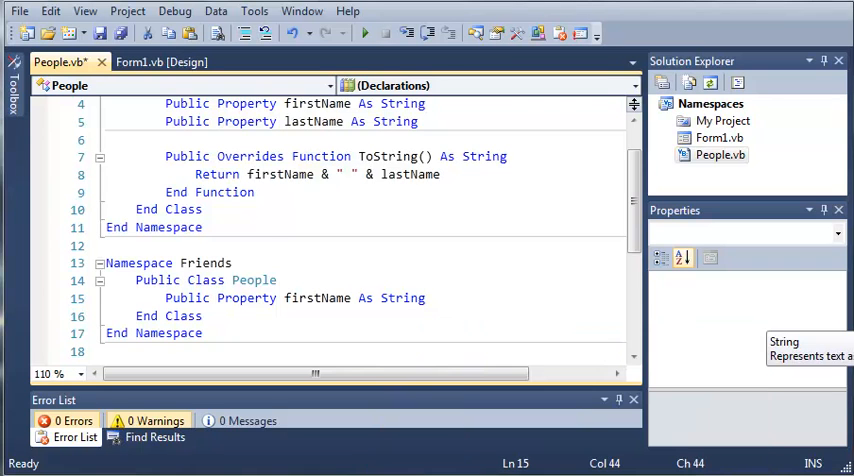
key(enter)
text(Public Property)
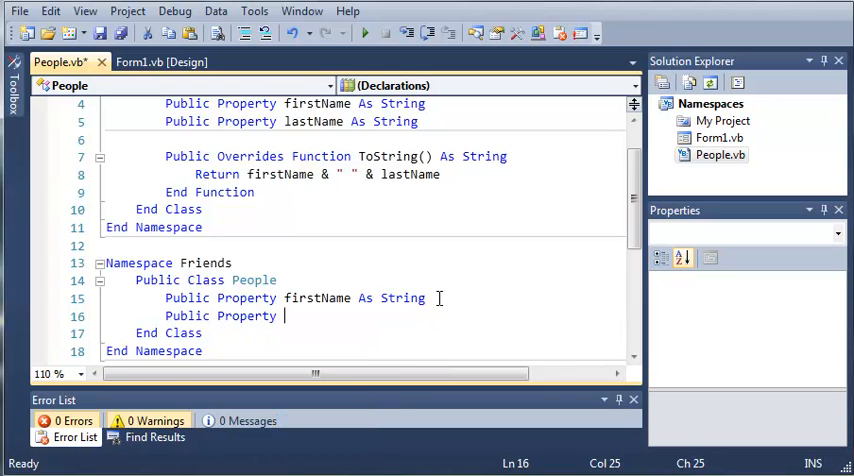
text(lastName As String)
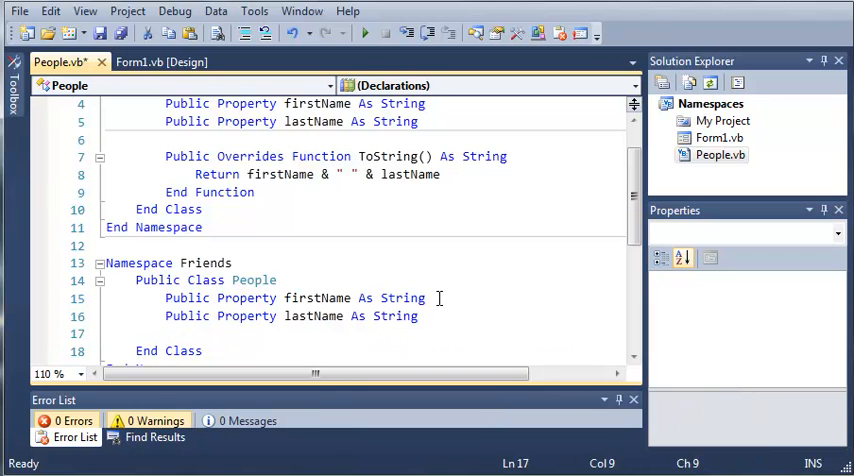
Step: Declare Public Property yearsFriends As Integer
text(Public)
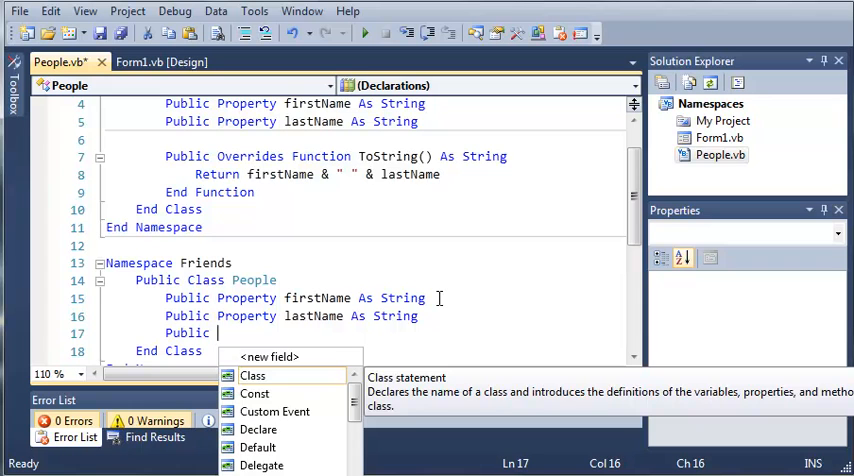
text(Pro)
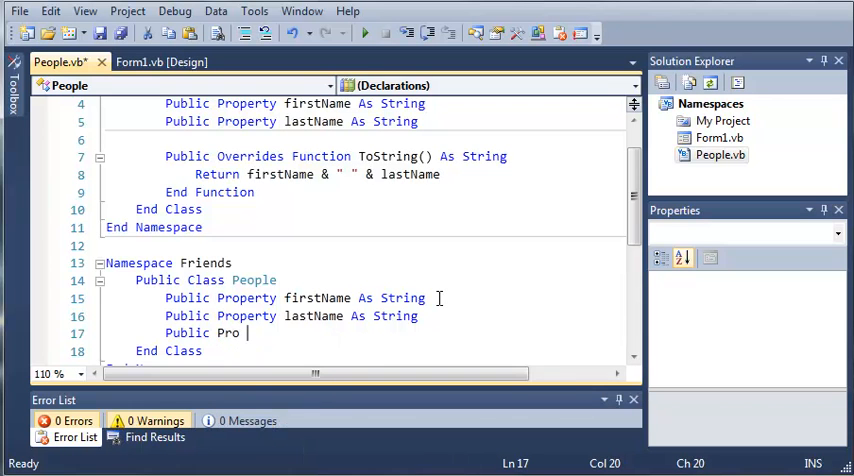
text(perty n)
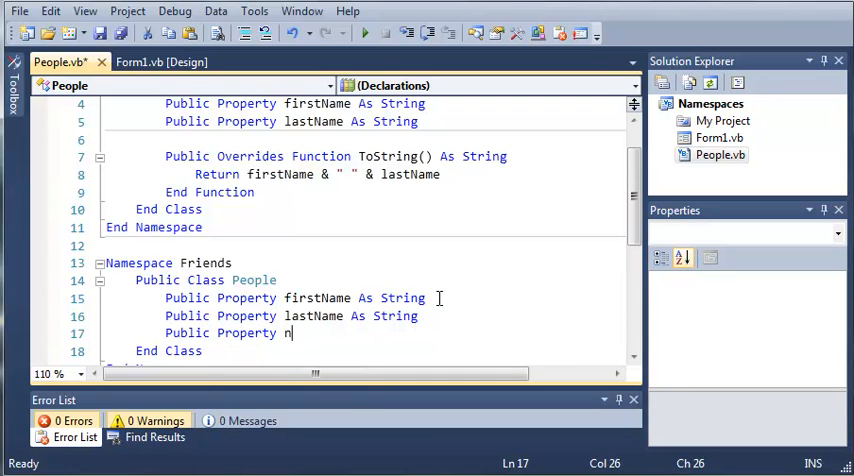
text(earsF)
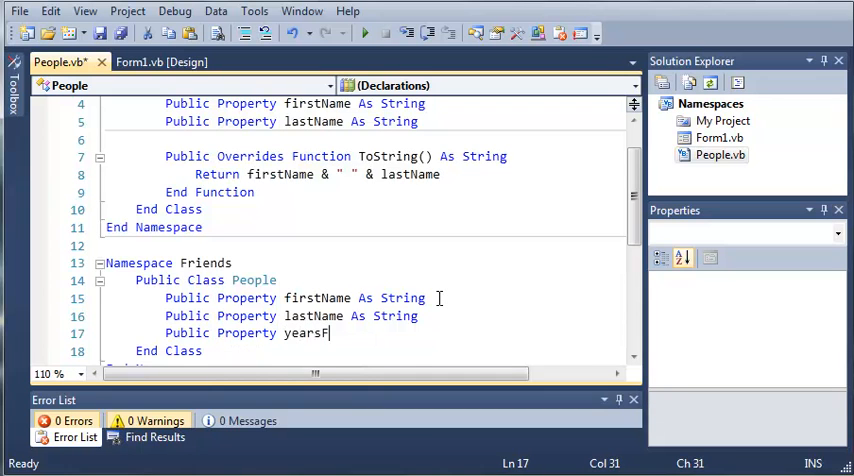
text(riends As Integer)
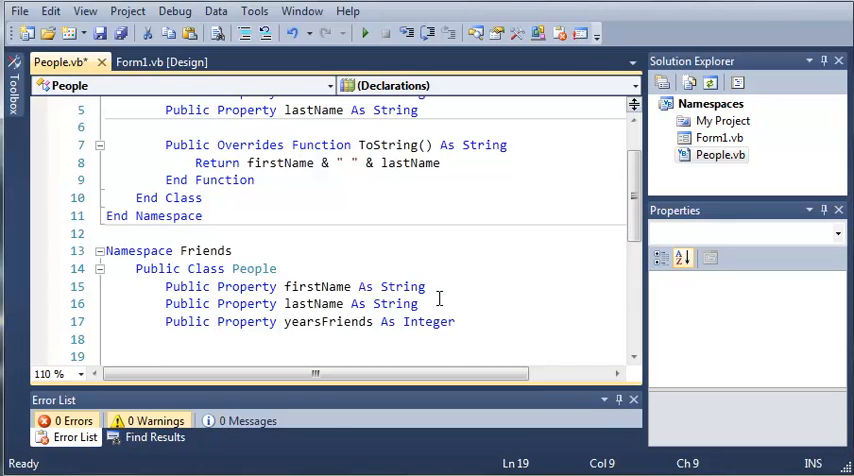
Step: Write Public Overrides Function ToString returning firstName & " " & lastName for Friends
text(Public Ove)
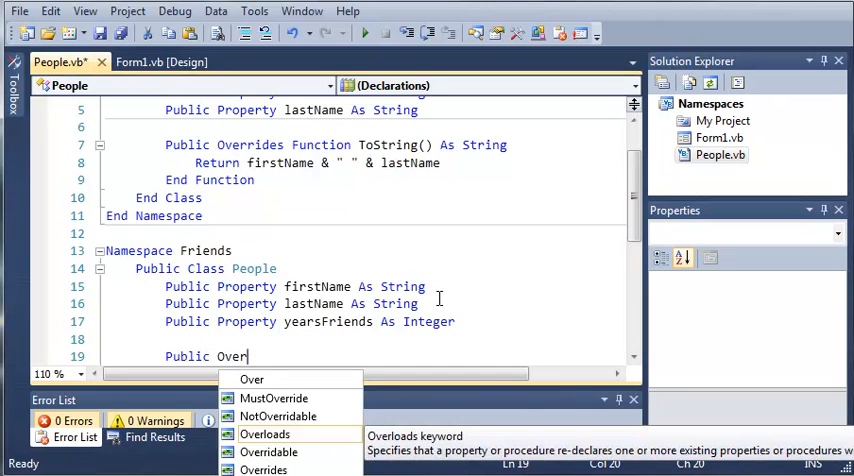
text(rides)
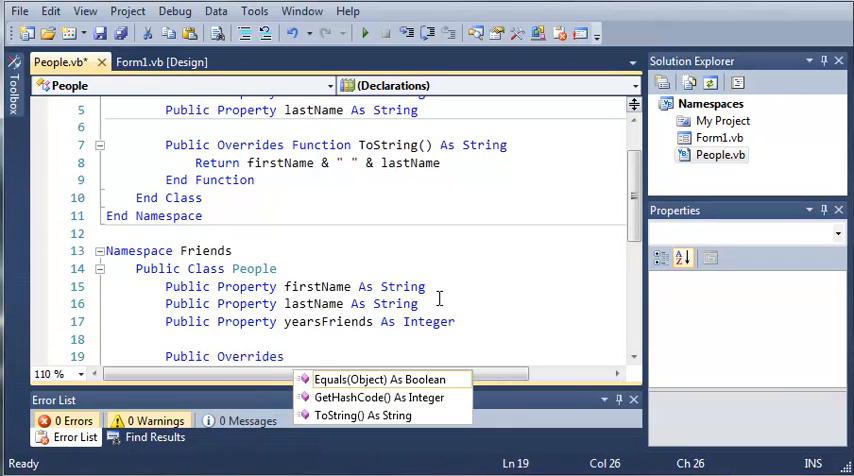
text(Function ToString() As String)
text(Return)
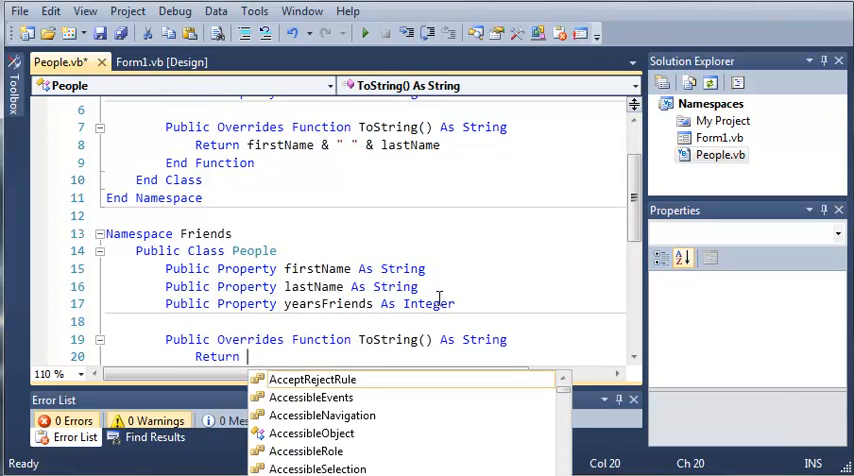
text(firstName & ")
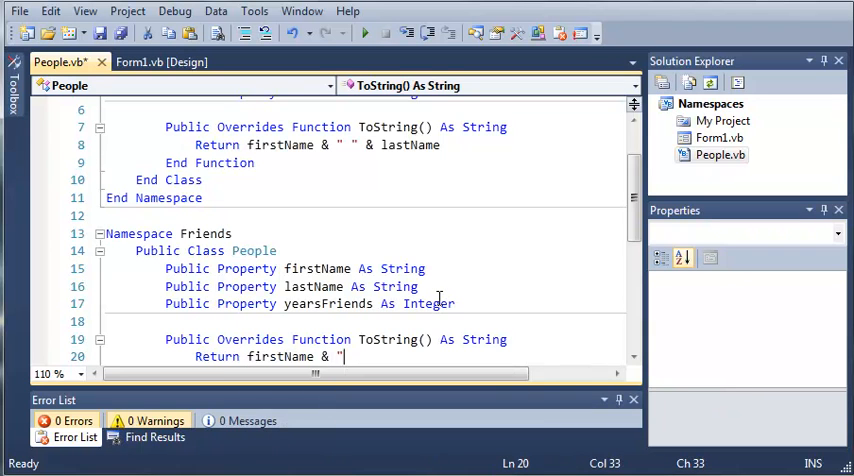
text(lastName)
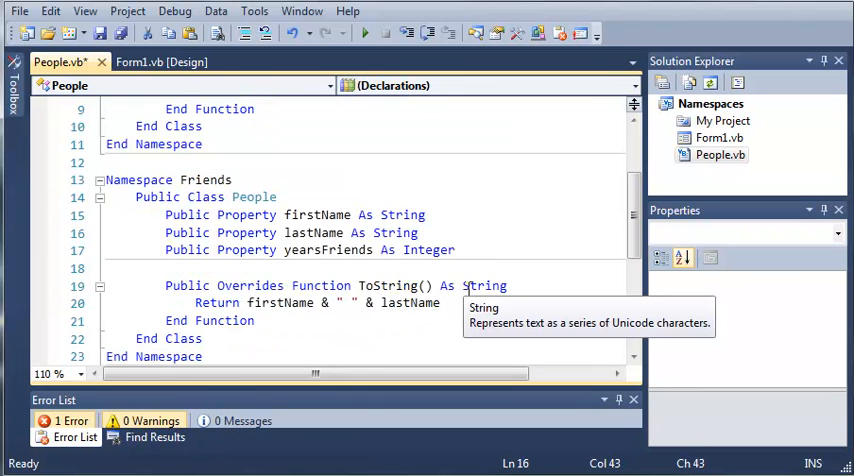
mouse_move(436, 328)
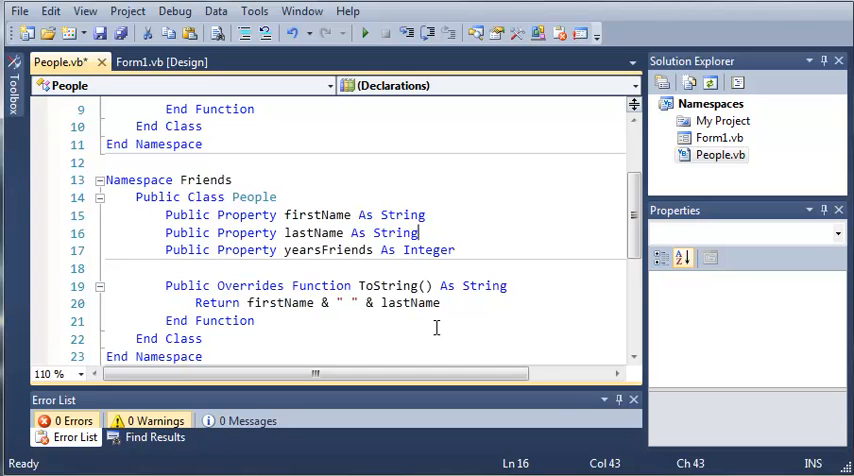
scroll(up, 3)
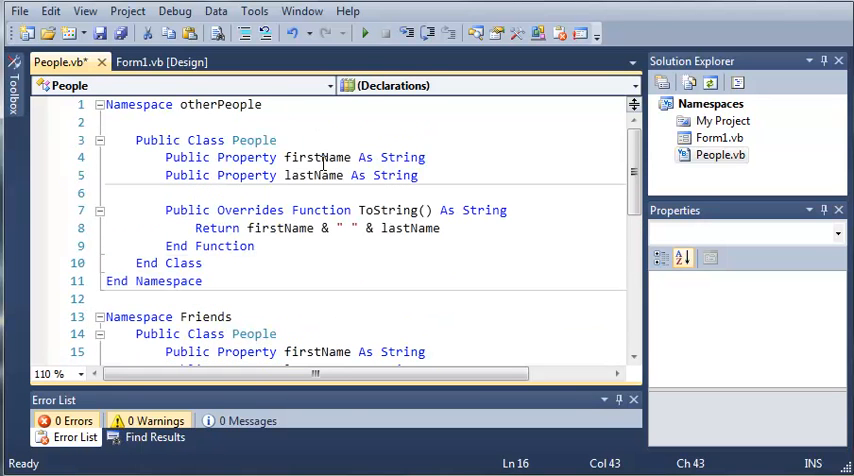
scroll(down, 3)
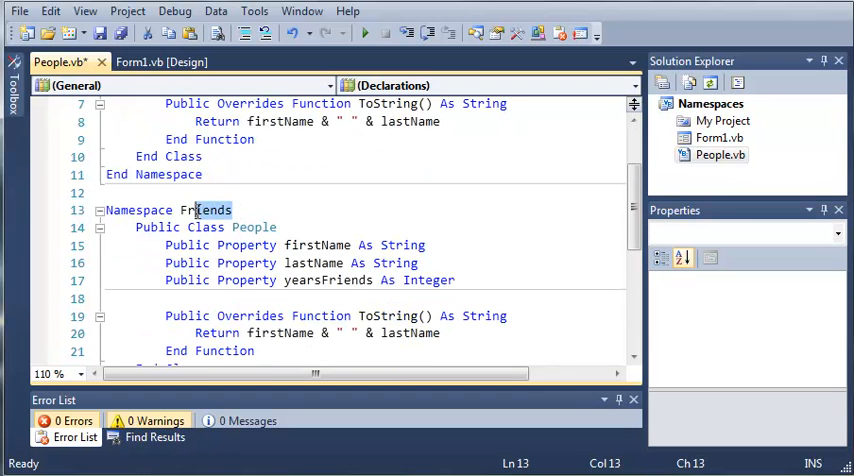
scroll(down, 3)
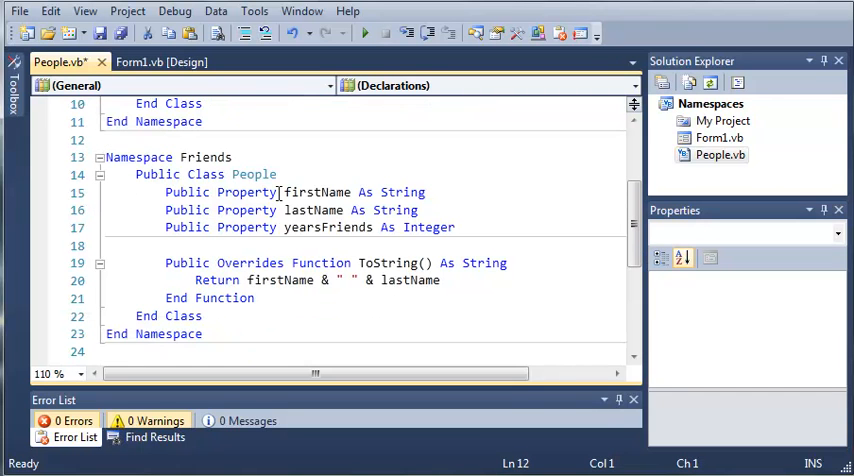